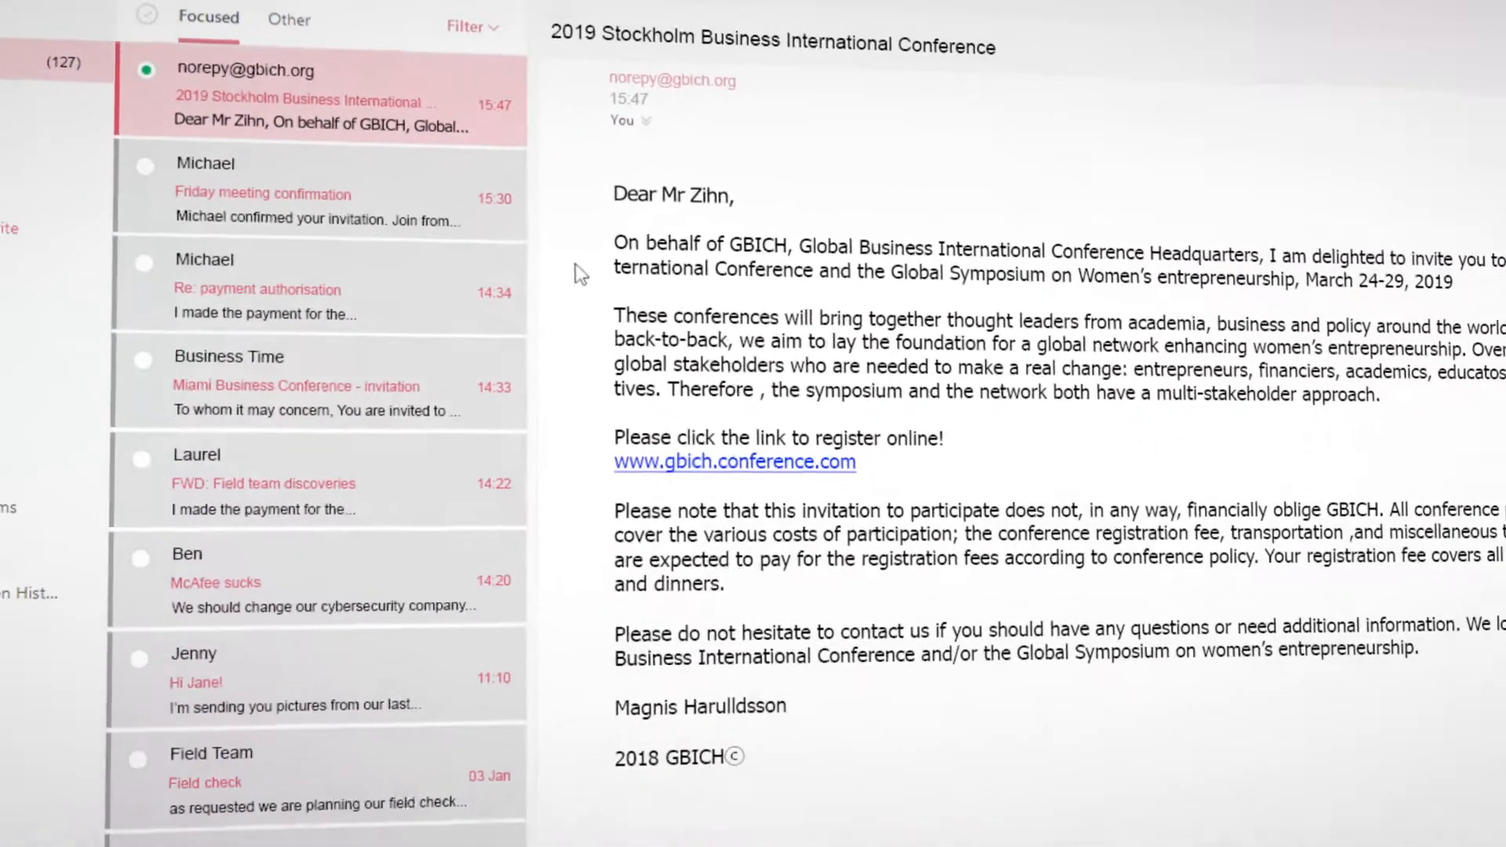
click(734, 463)
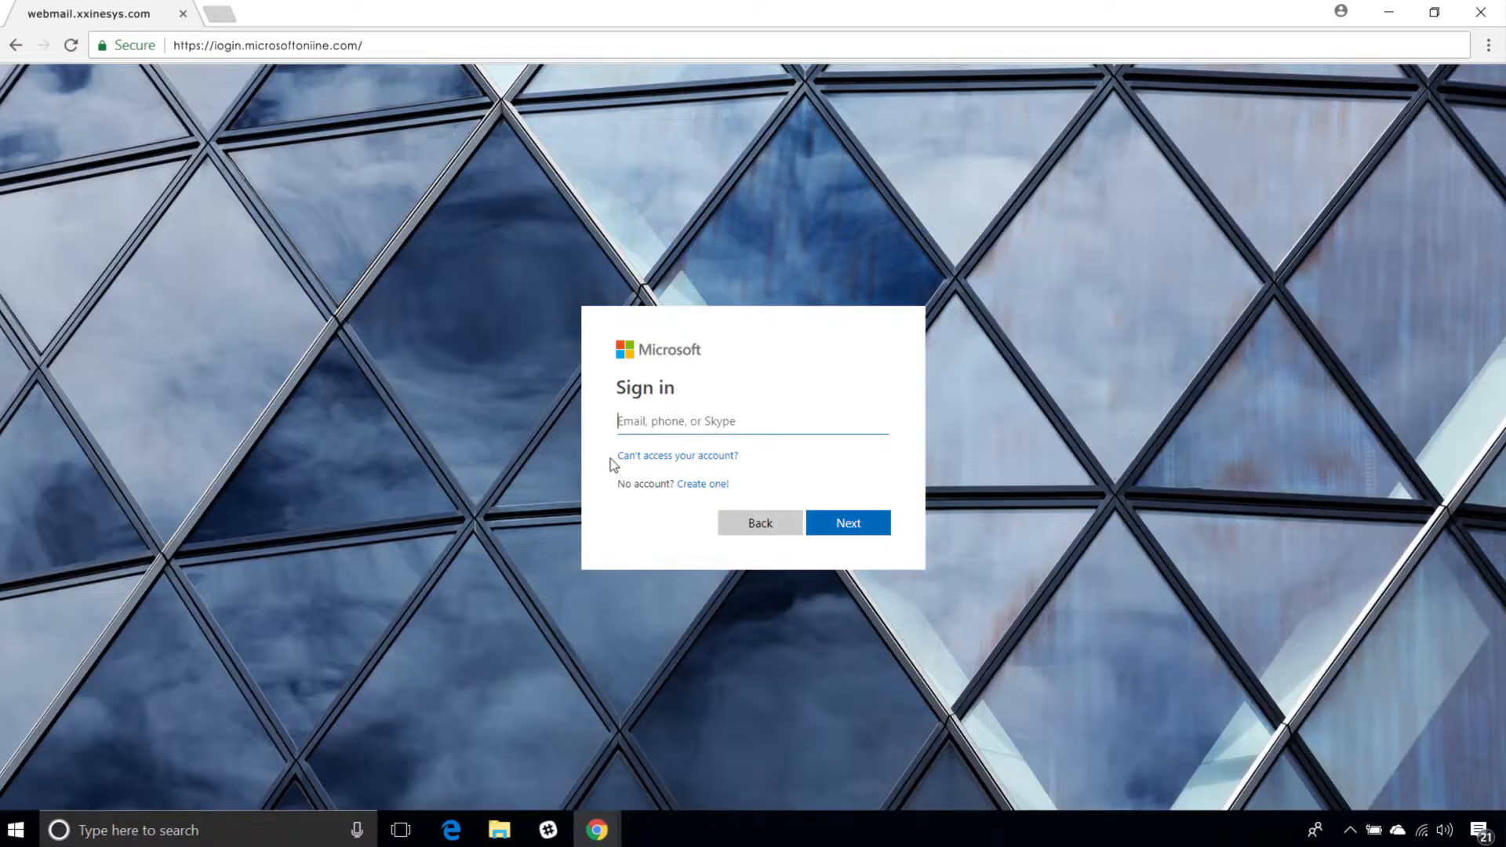
text(victor.zi)
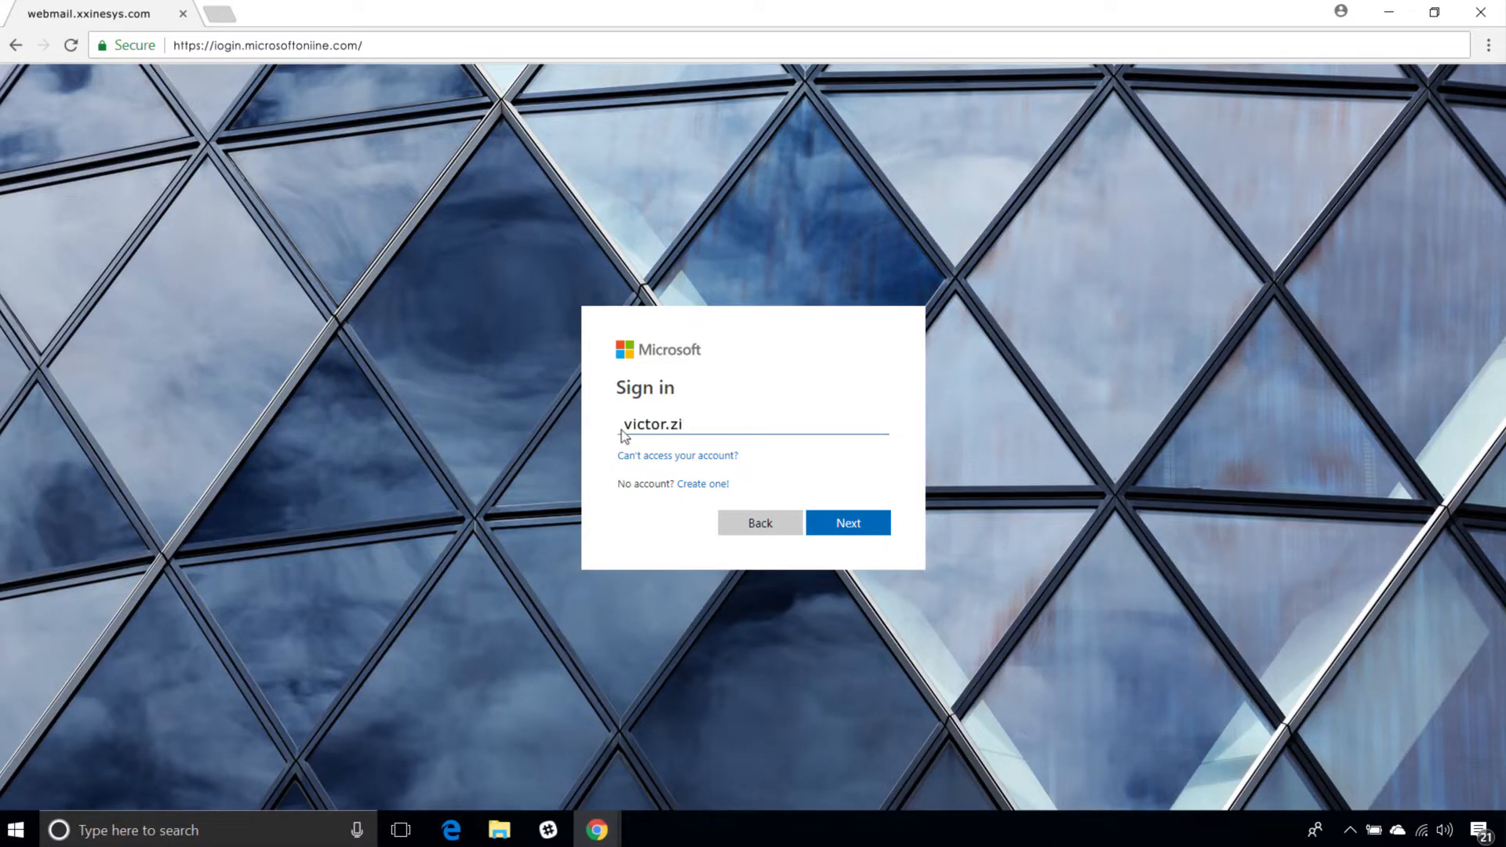